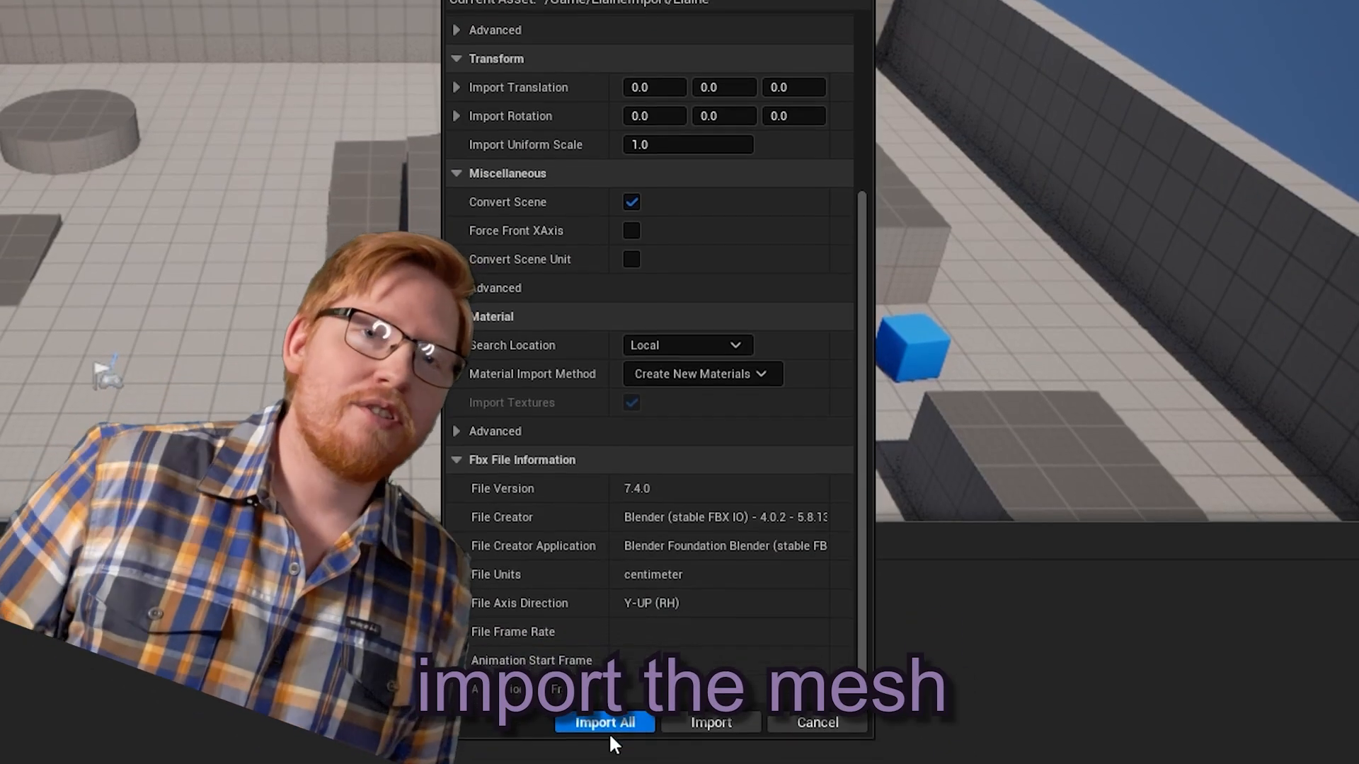
# Step: Import the character mesh with the default FBX Import Options via Import All
pyautogui.click(604, 723)
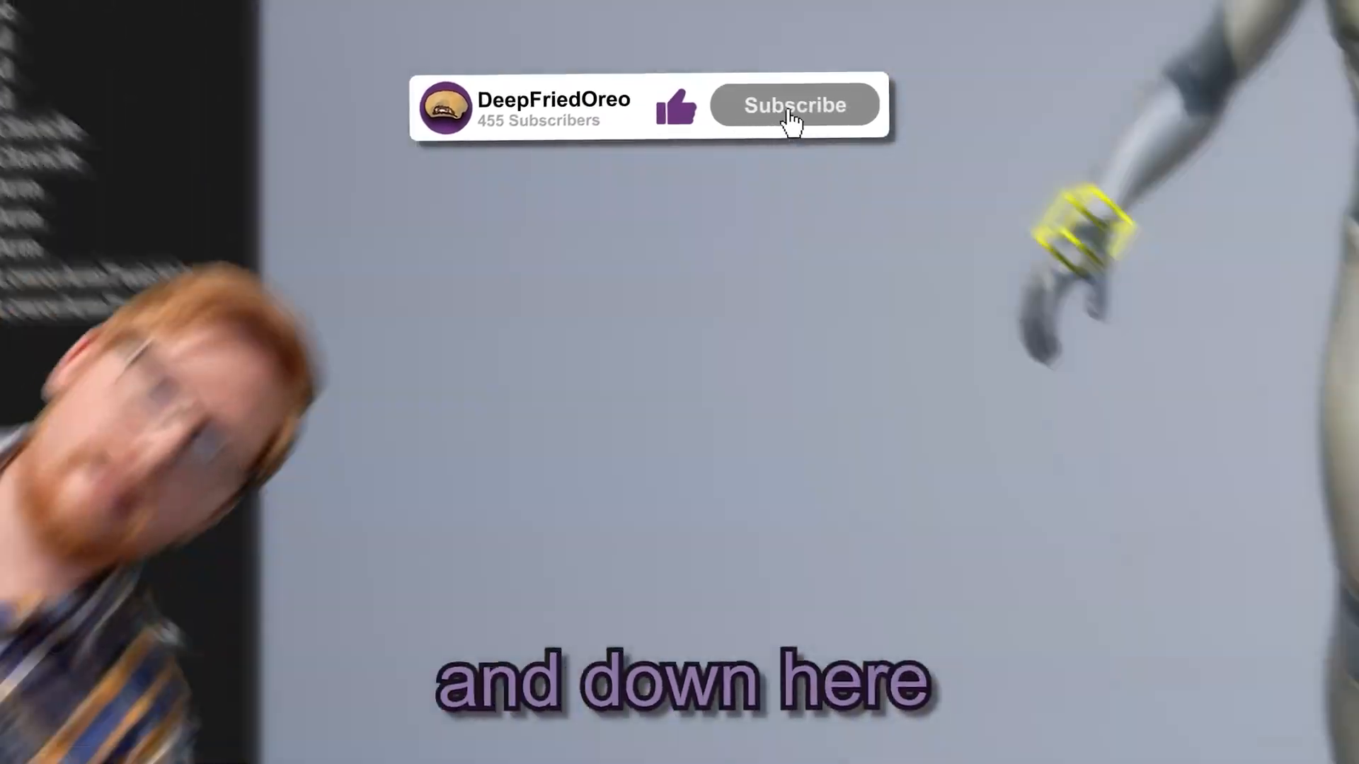
pyautogui.click(793, 105)
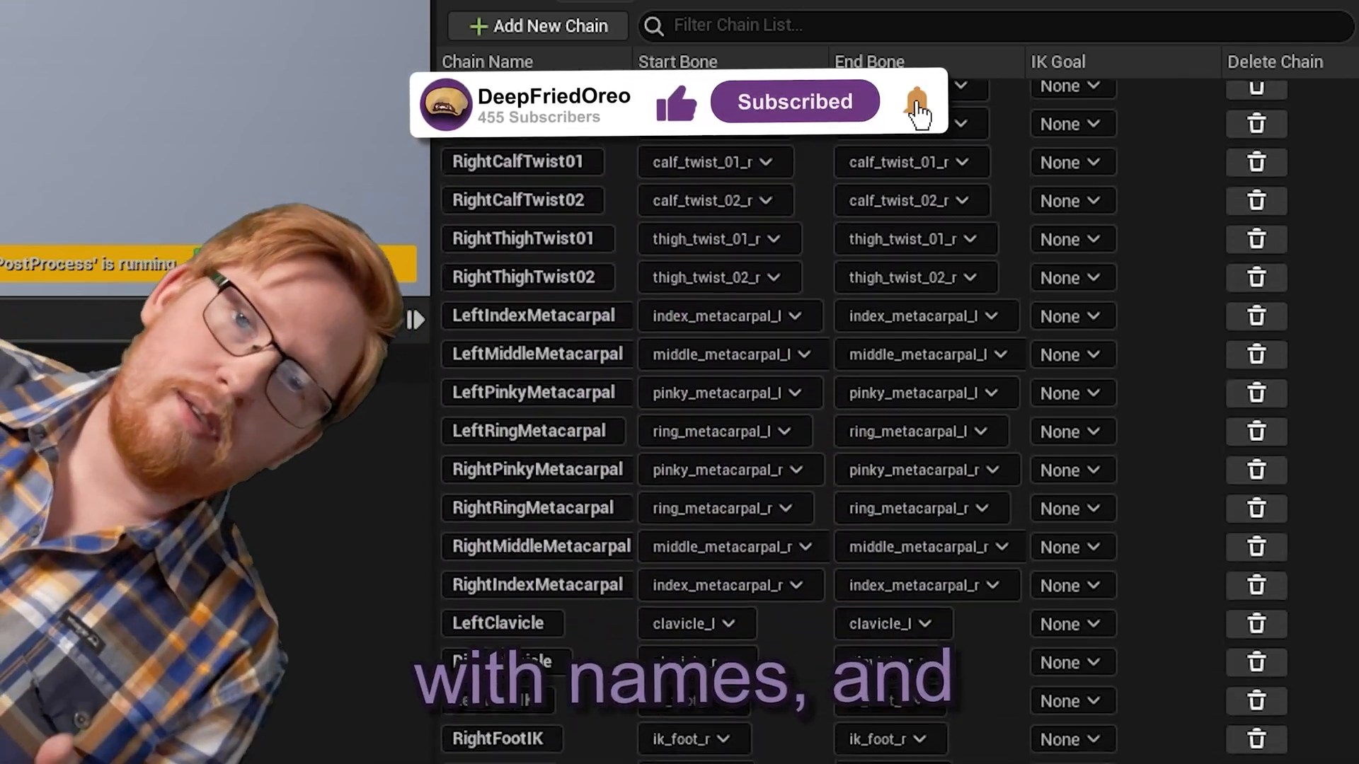
pyautogui.scroll(-3)
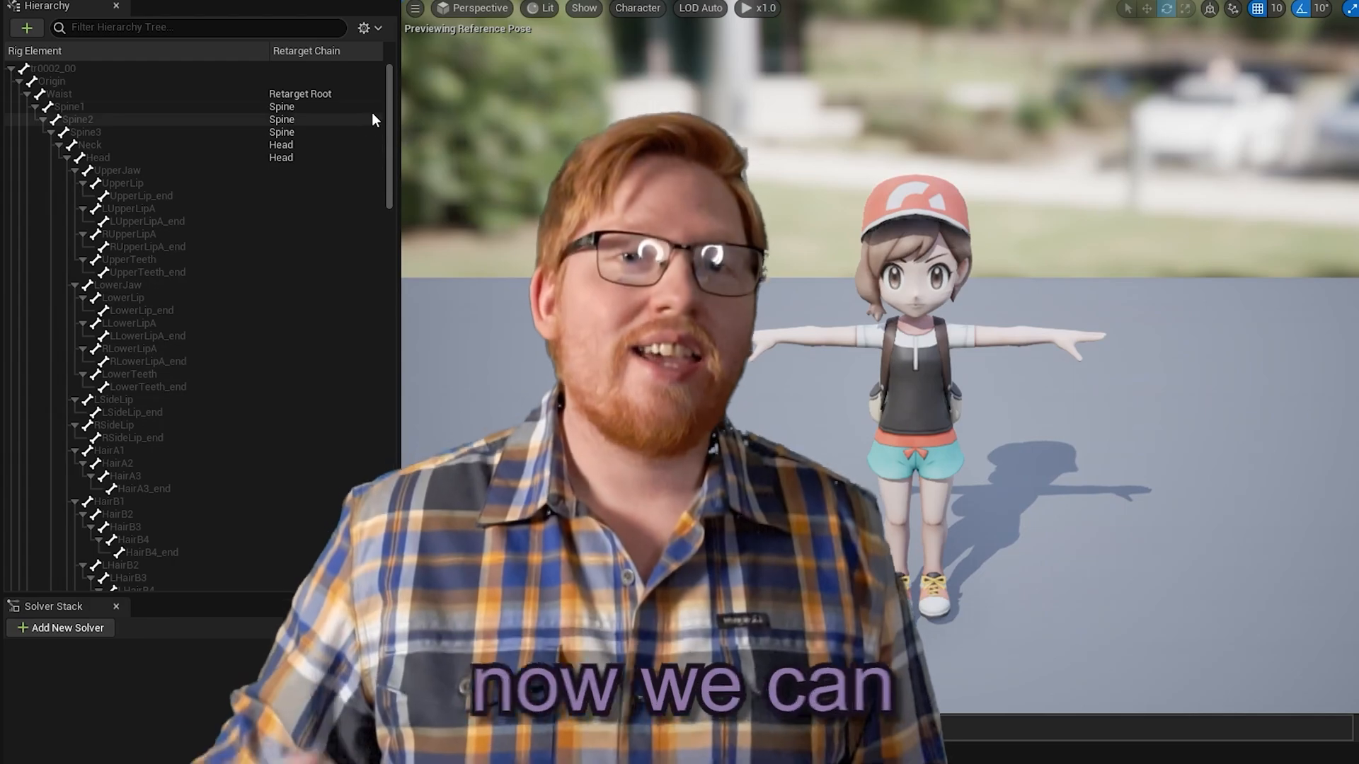
# Step: Make the Waist bone the retarget root from the IK Rig hierarchy
pyautogui.scroll(-3)
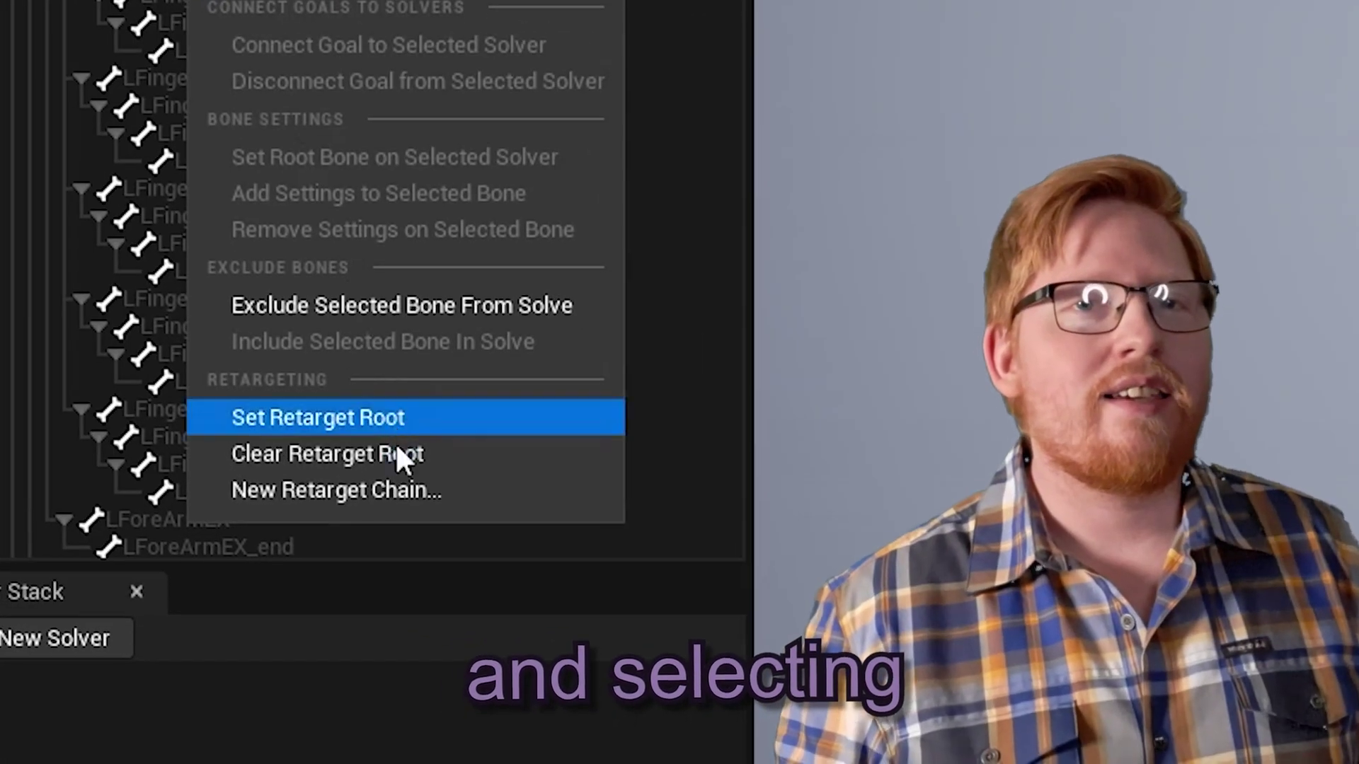
pyautogui.click(317, 416)
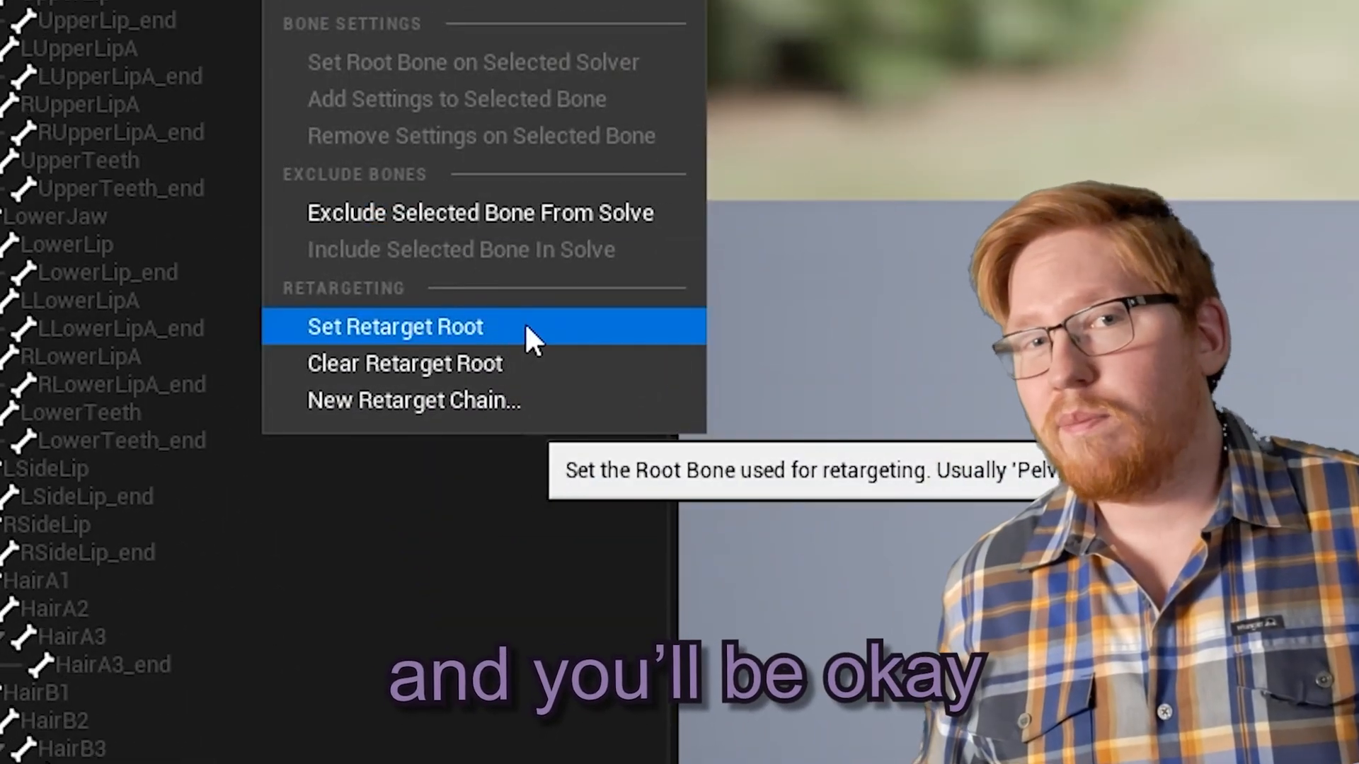
# Step: Assign the root bone as the retarget root of the character's IK rig
pyautogui.click(393, 326)
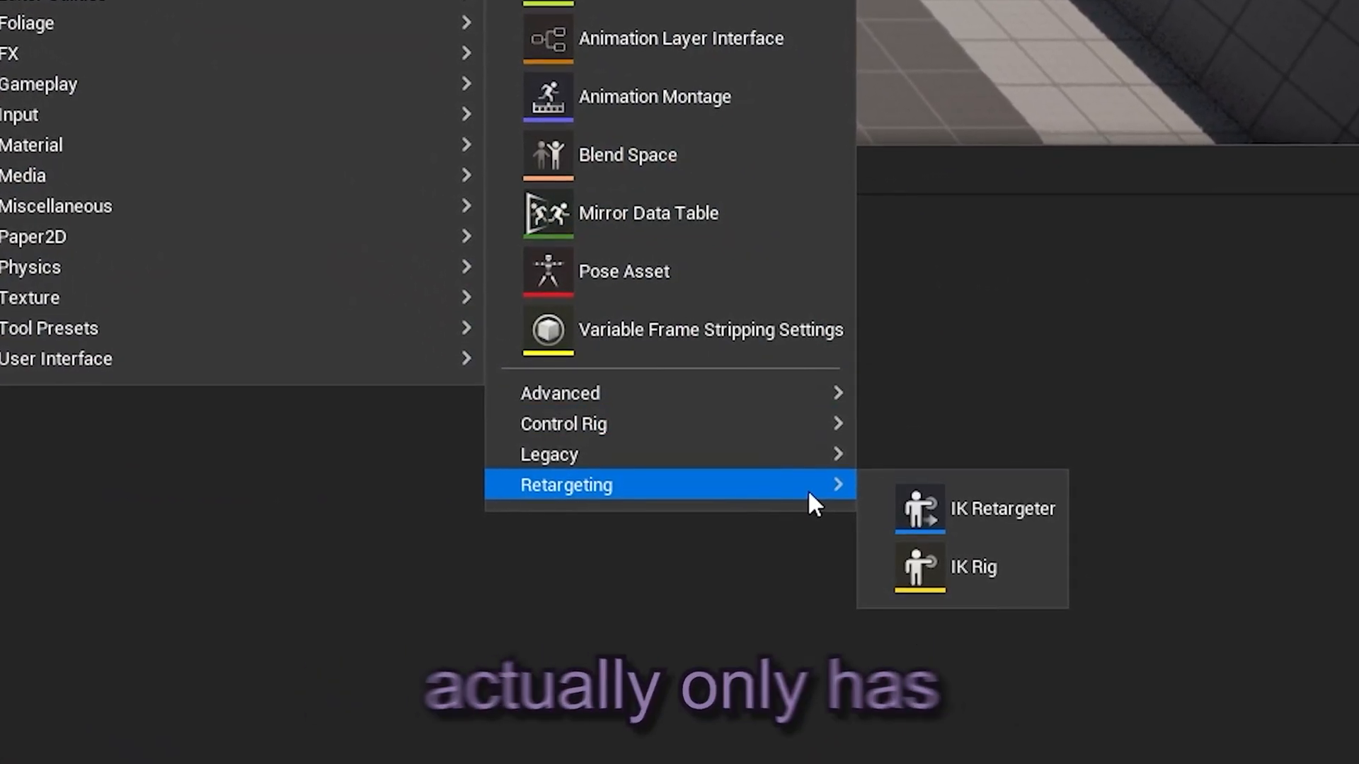
pyautogui.moveTo(1049, 588)
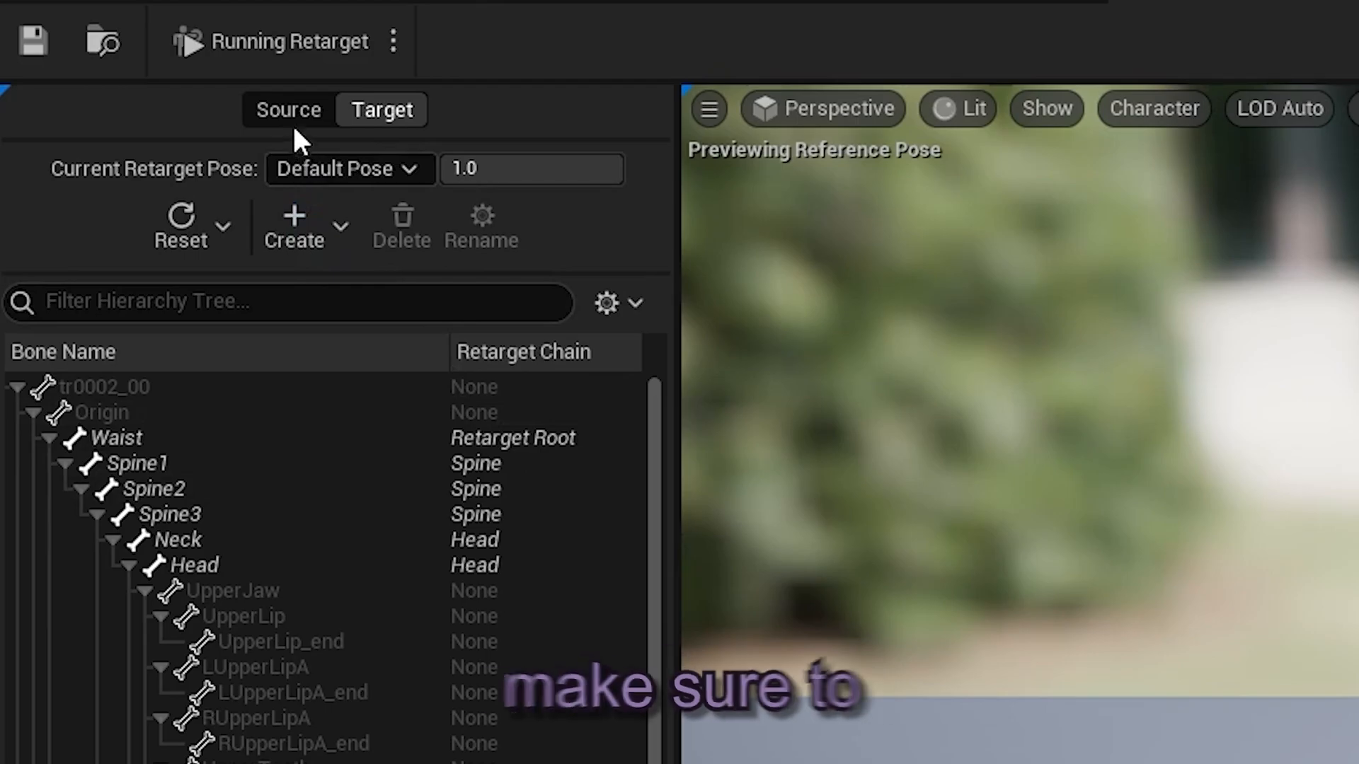
# Step: Switch the IK Retargeter to the Source character's retarget pose
pyautogui.click(341, 228)
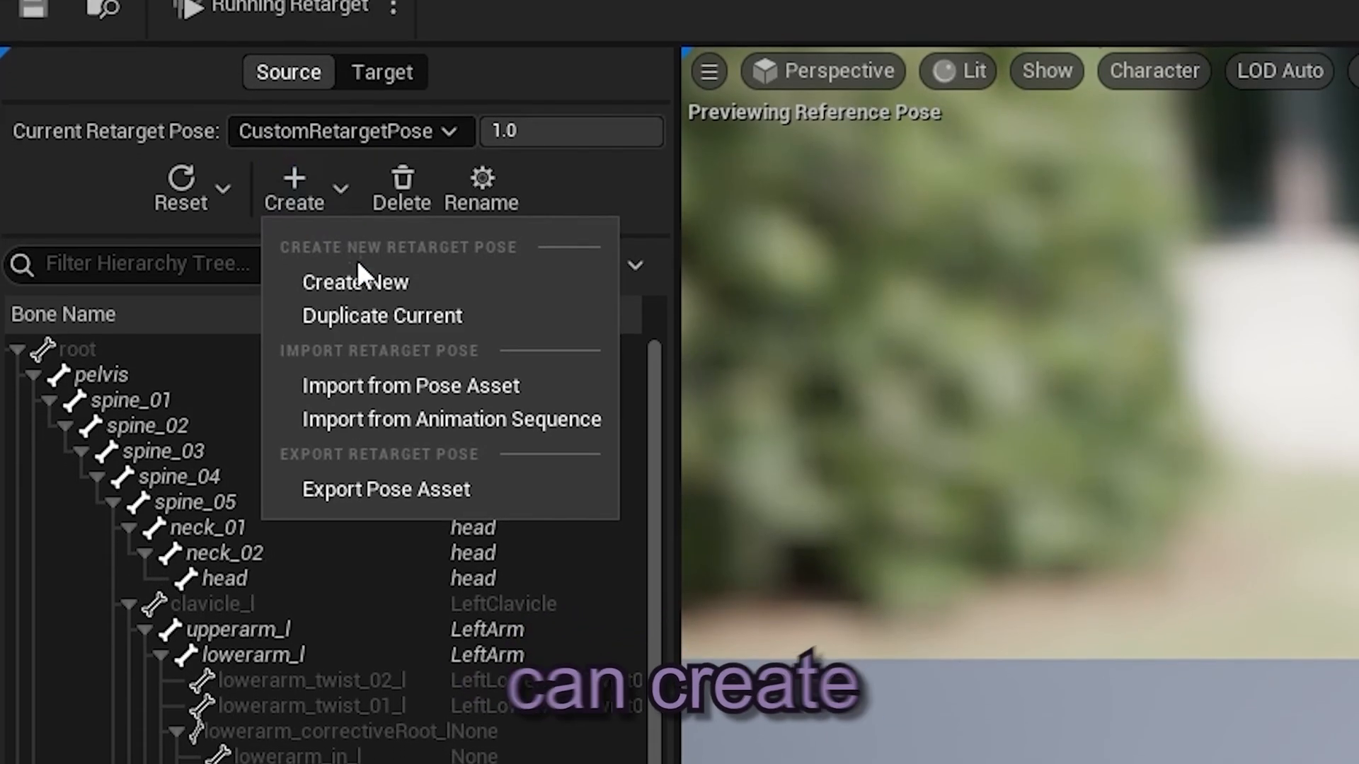